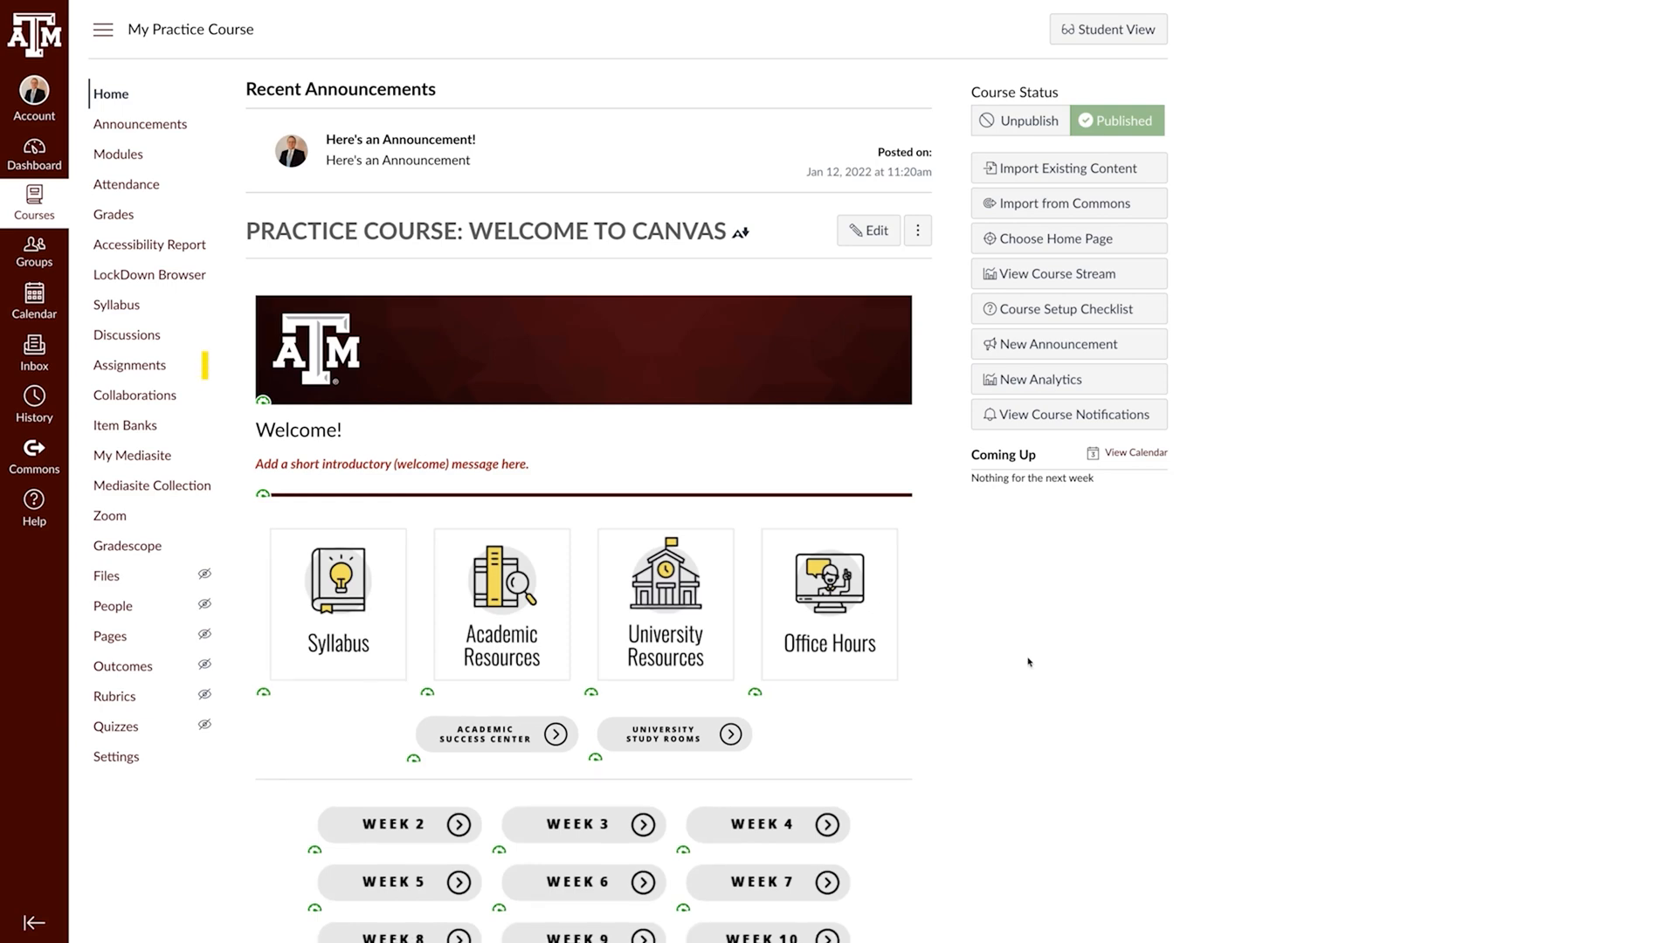
{"action": "mouse_move", "coordinate": [146, 360]}
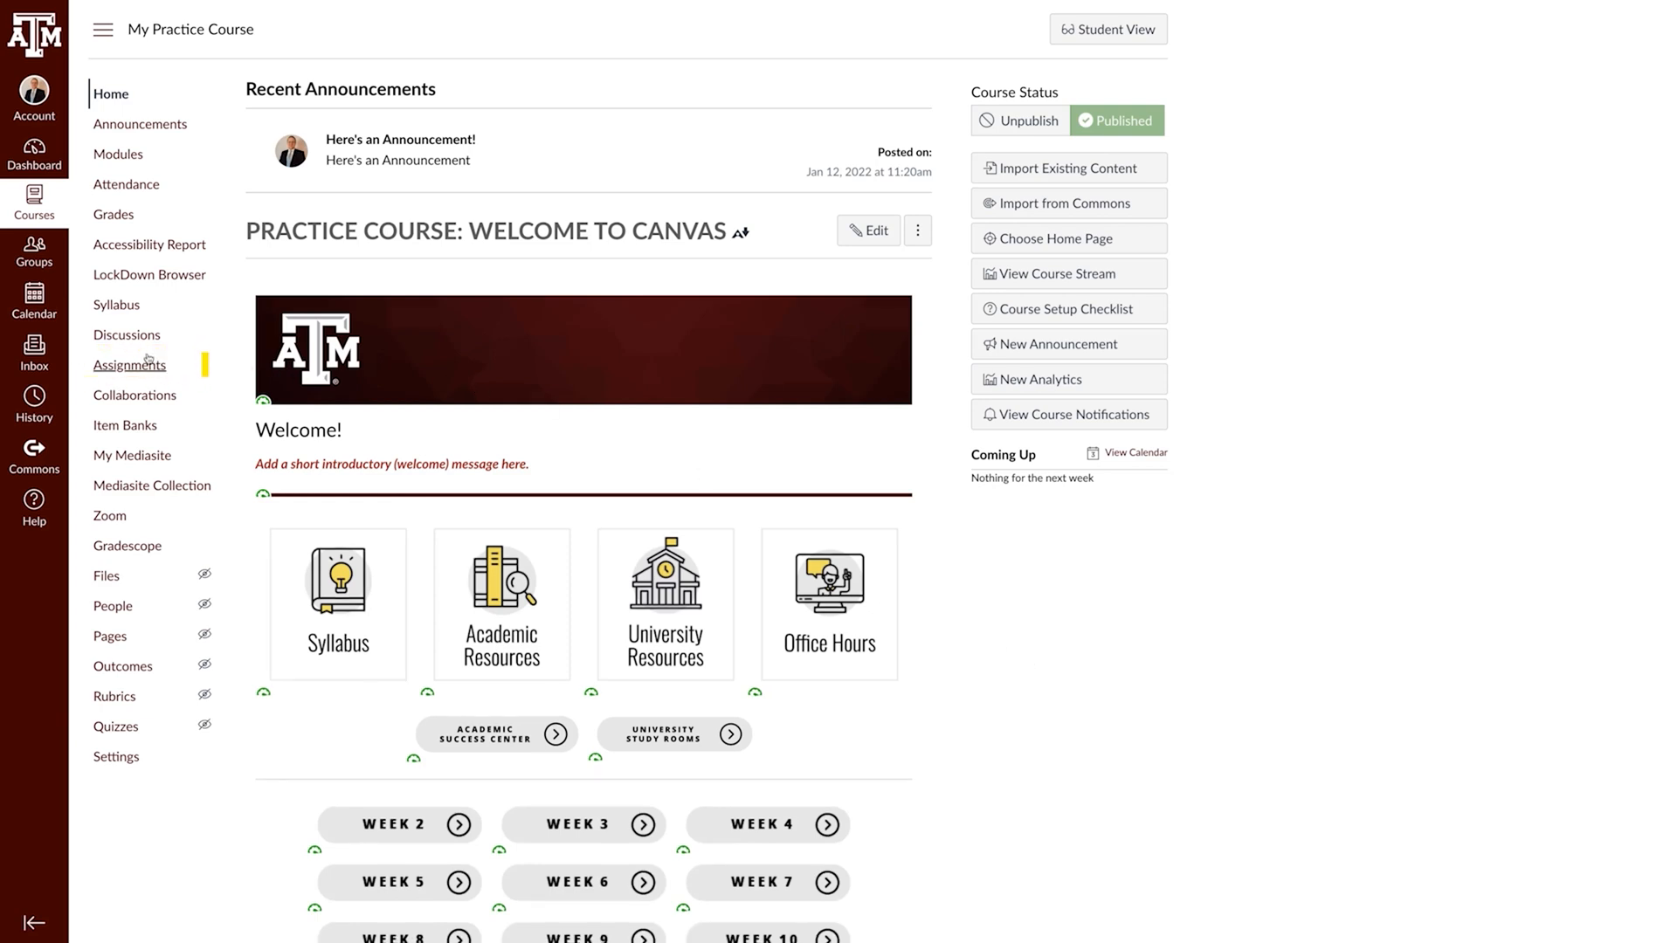
Open the course's Assignments page listing the Exams, Quizzes and Extra Credit groups.
{"action": "left_click", "coordinate": [129, 365]}
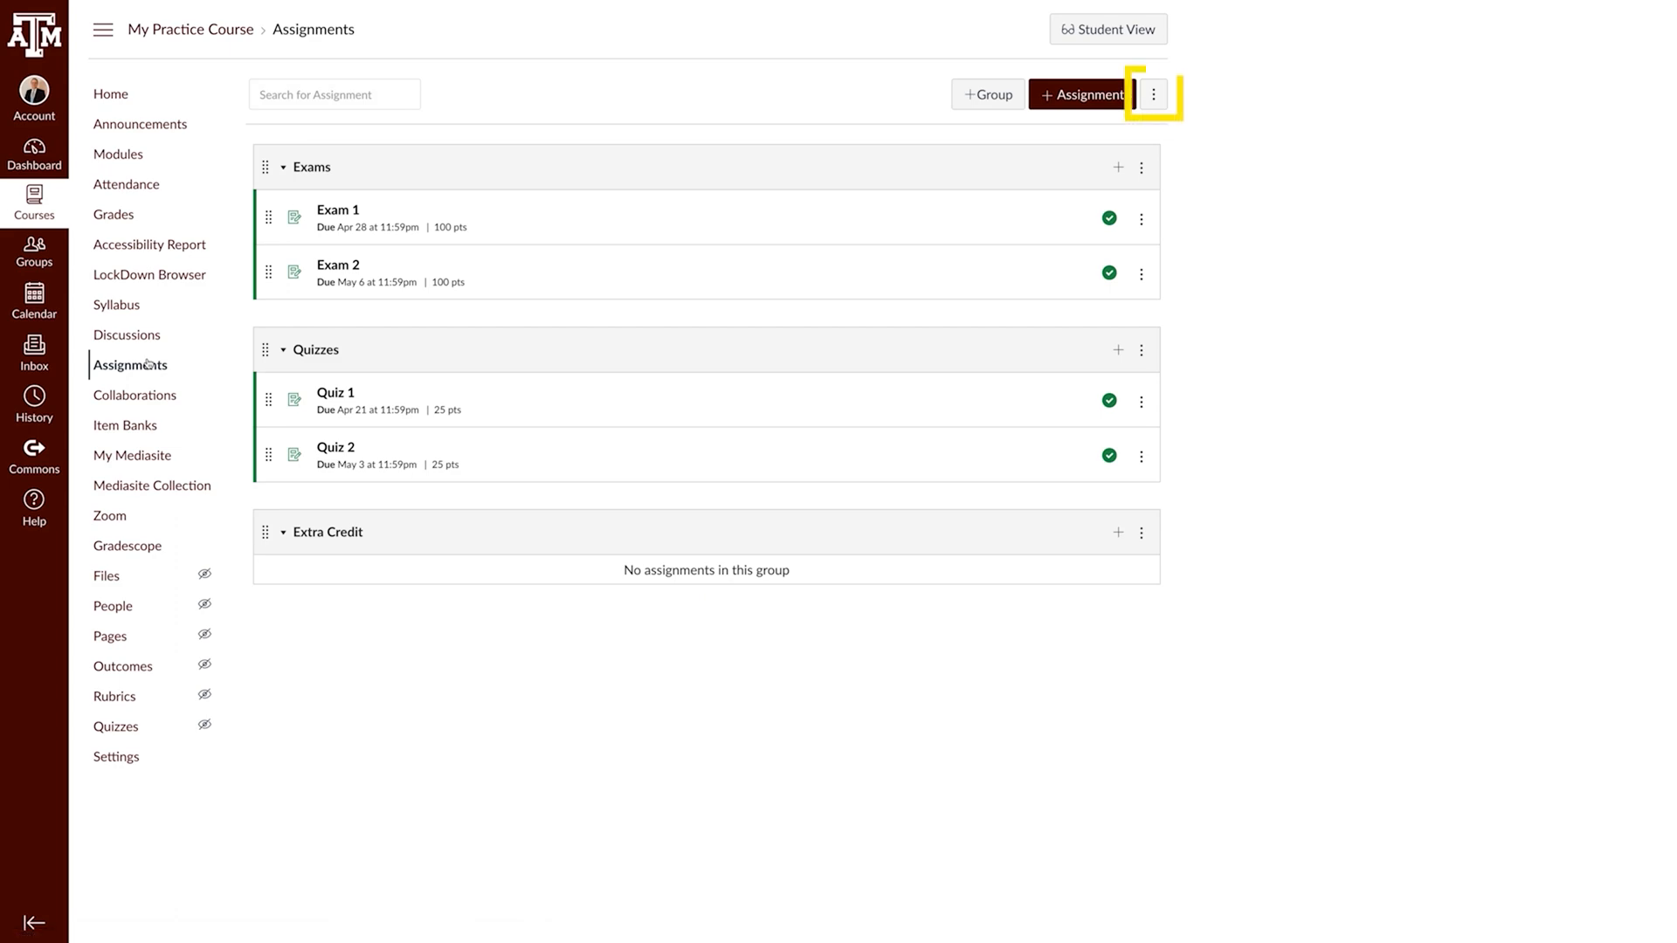
Enable group weighting with Exams 50%, Quizzes 50% and Extra Credit 3%, and save.
{"action": "left_click", "coordinate": [1153, 94]}
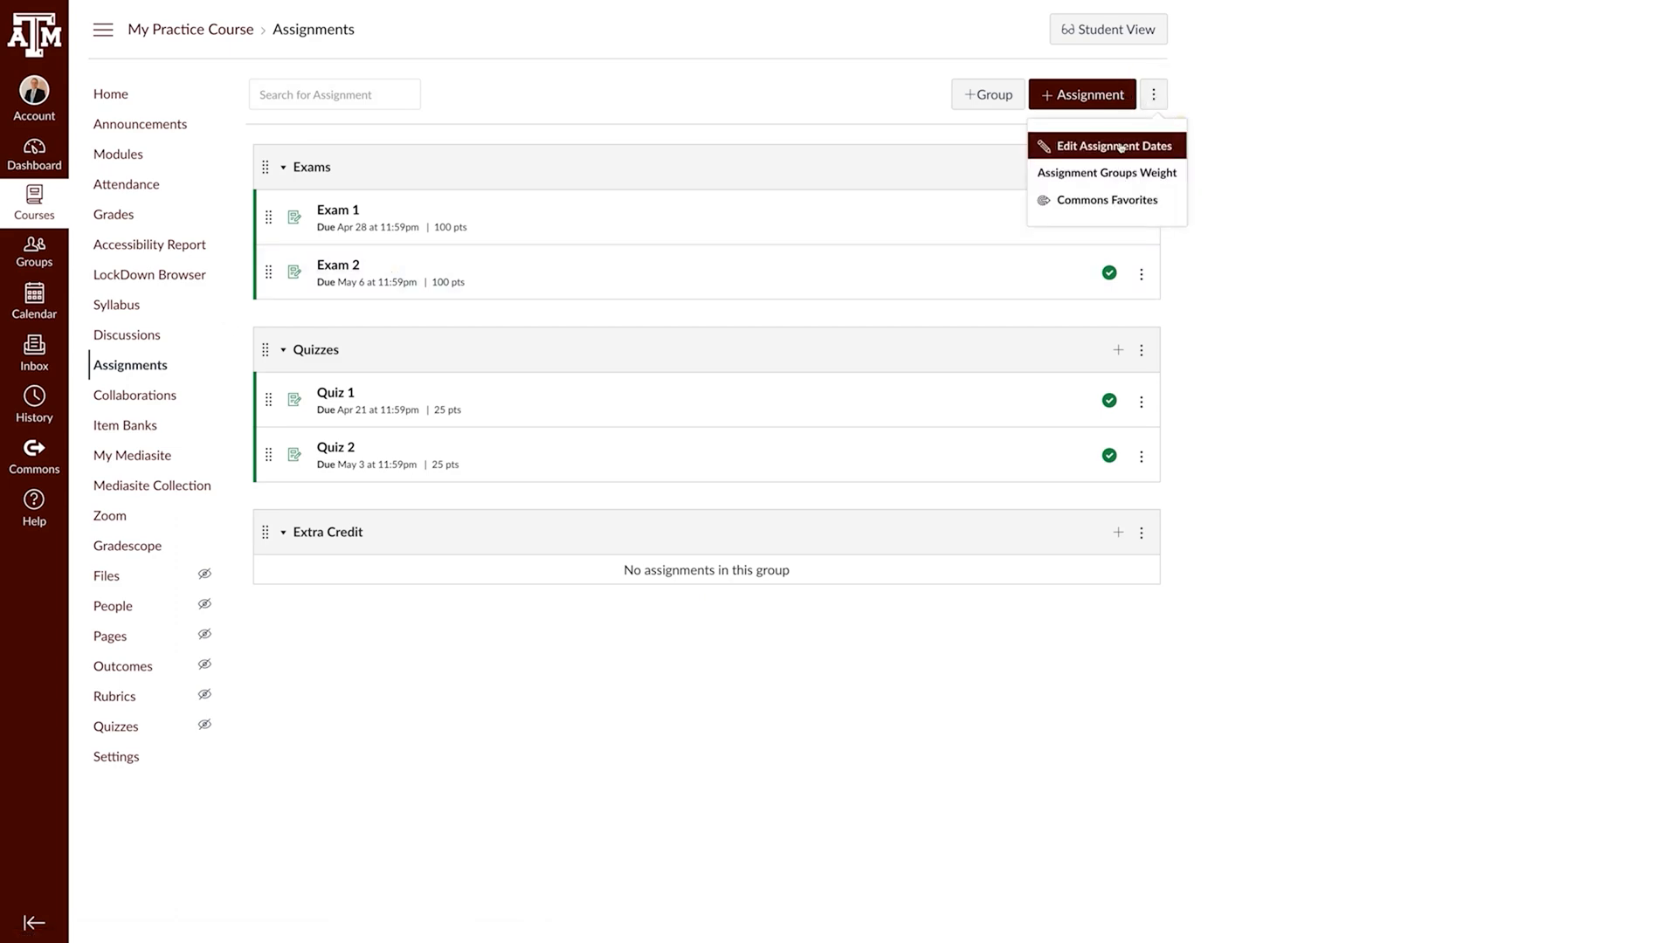
{"action": "left_click", "coordinate": [1106, 171]}
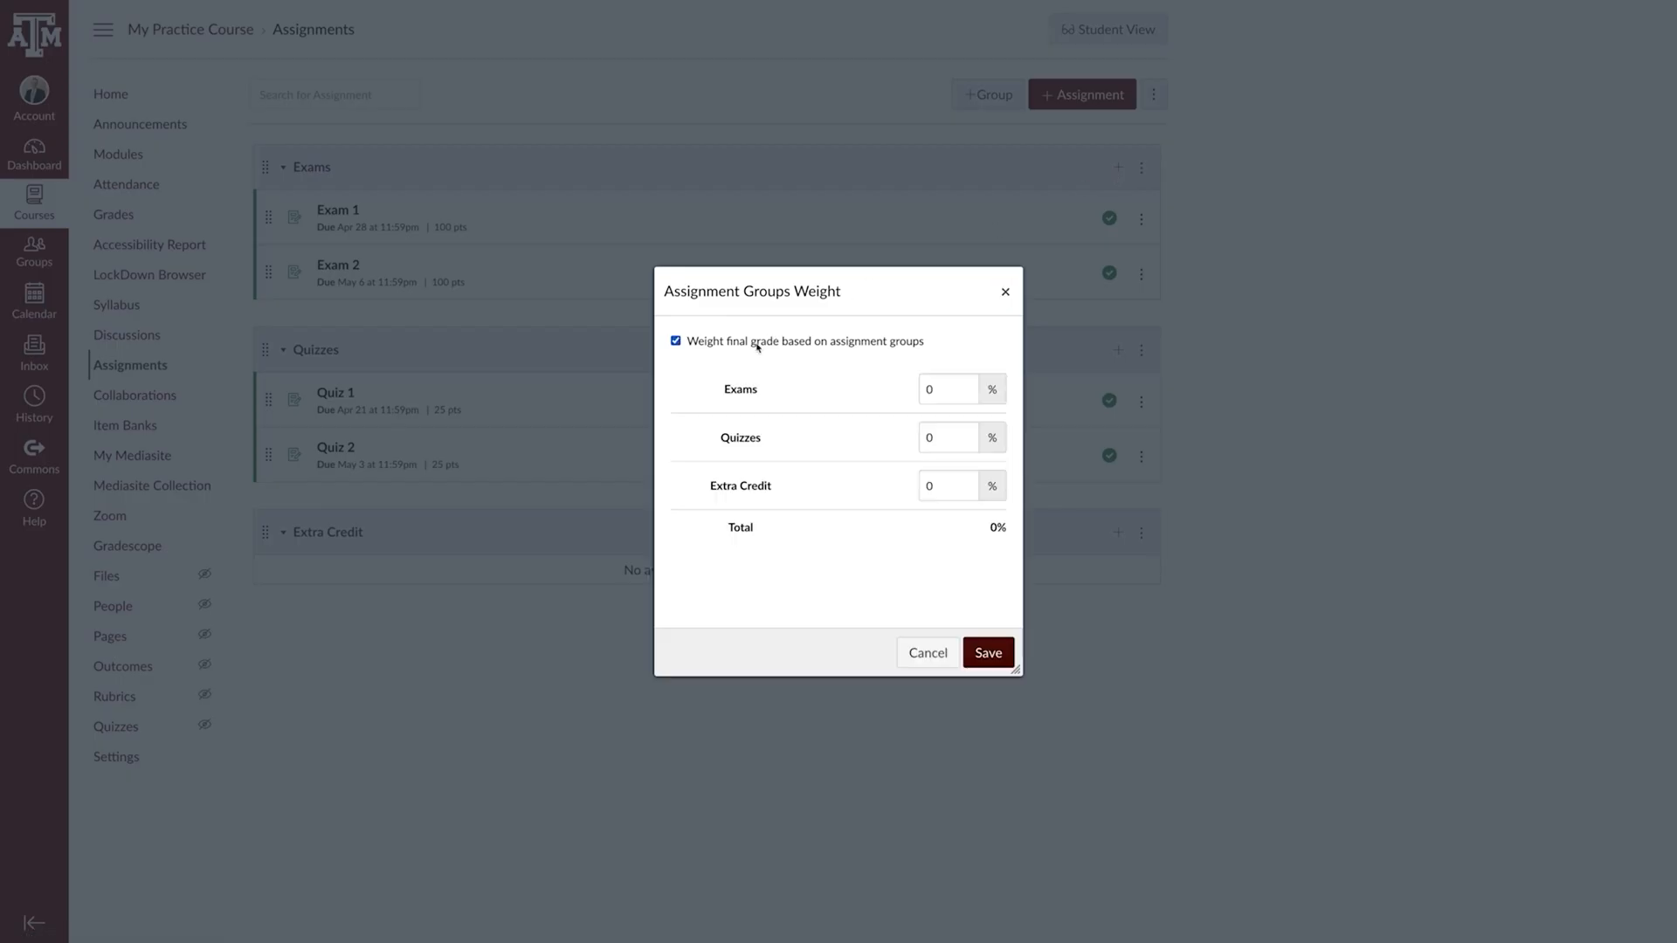
{"action": "left_click", "coordinate": [947, 387]}
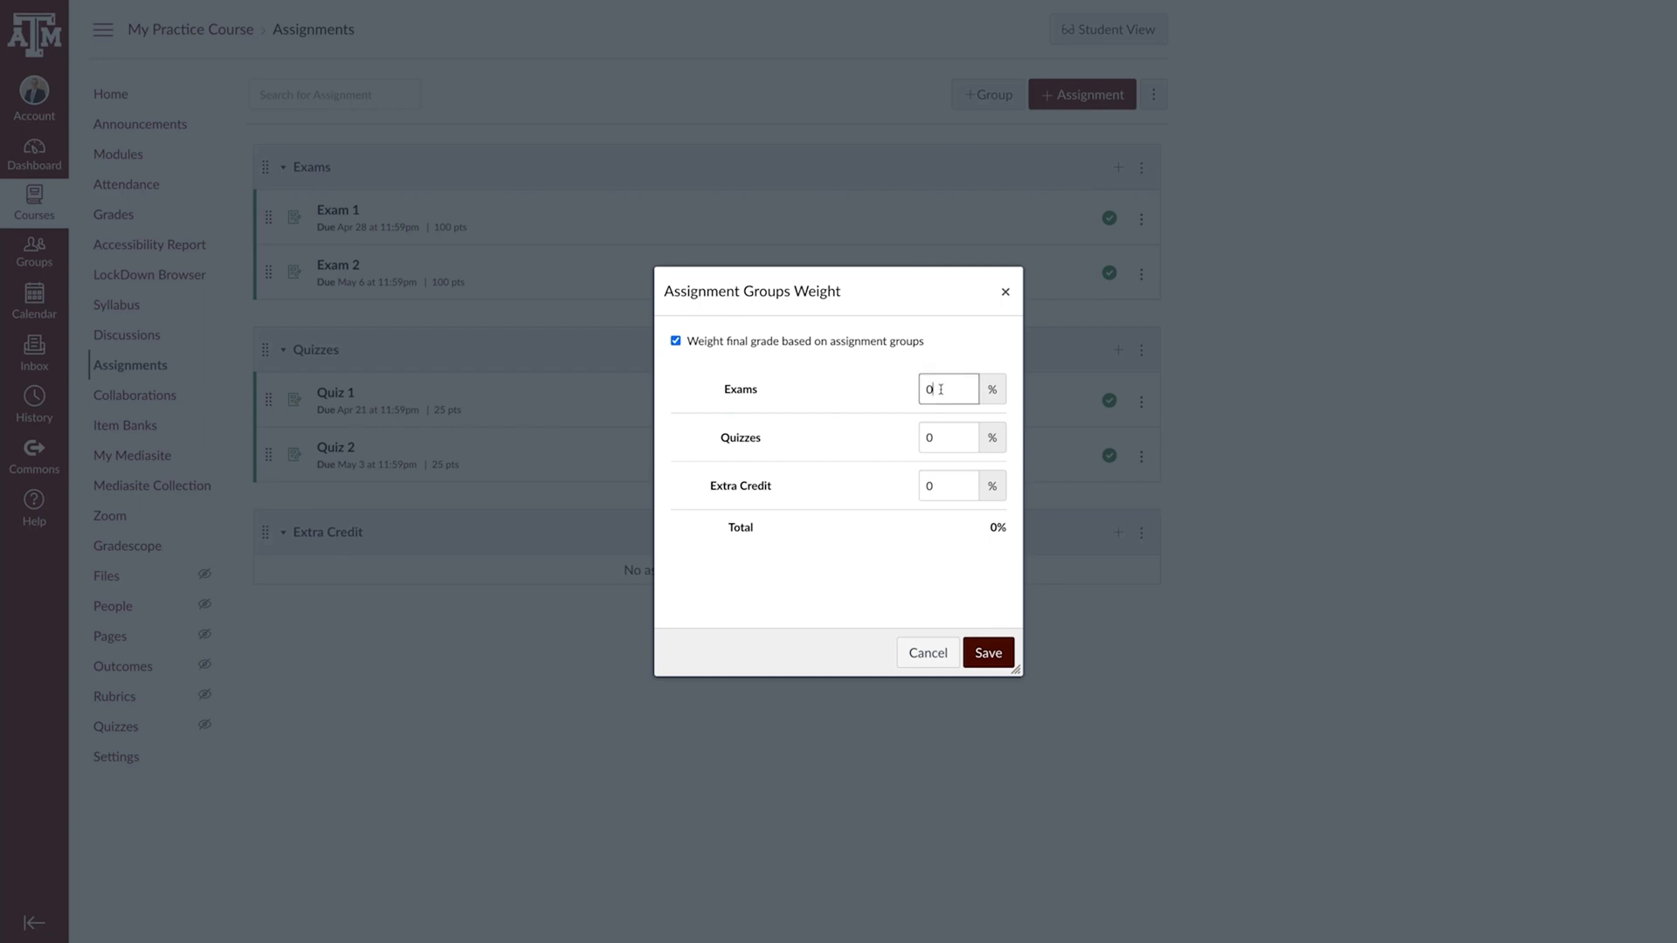
{"action": "type", "text": "50"}
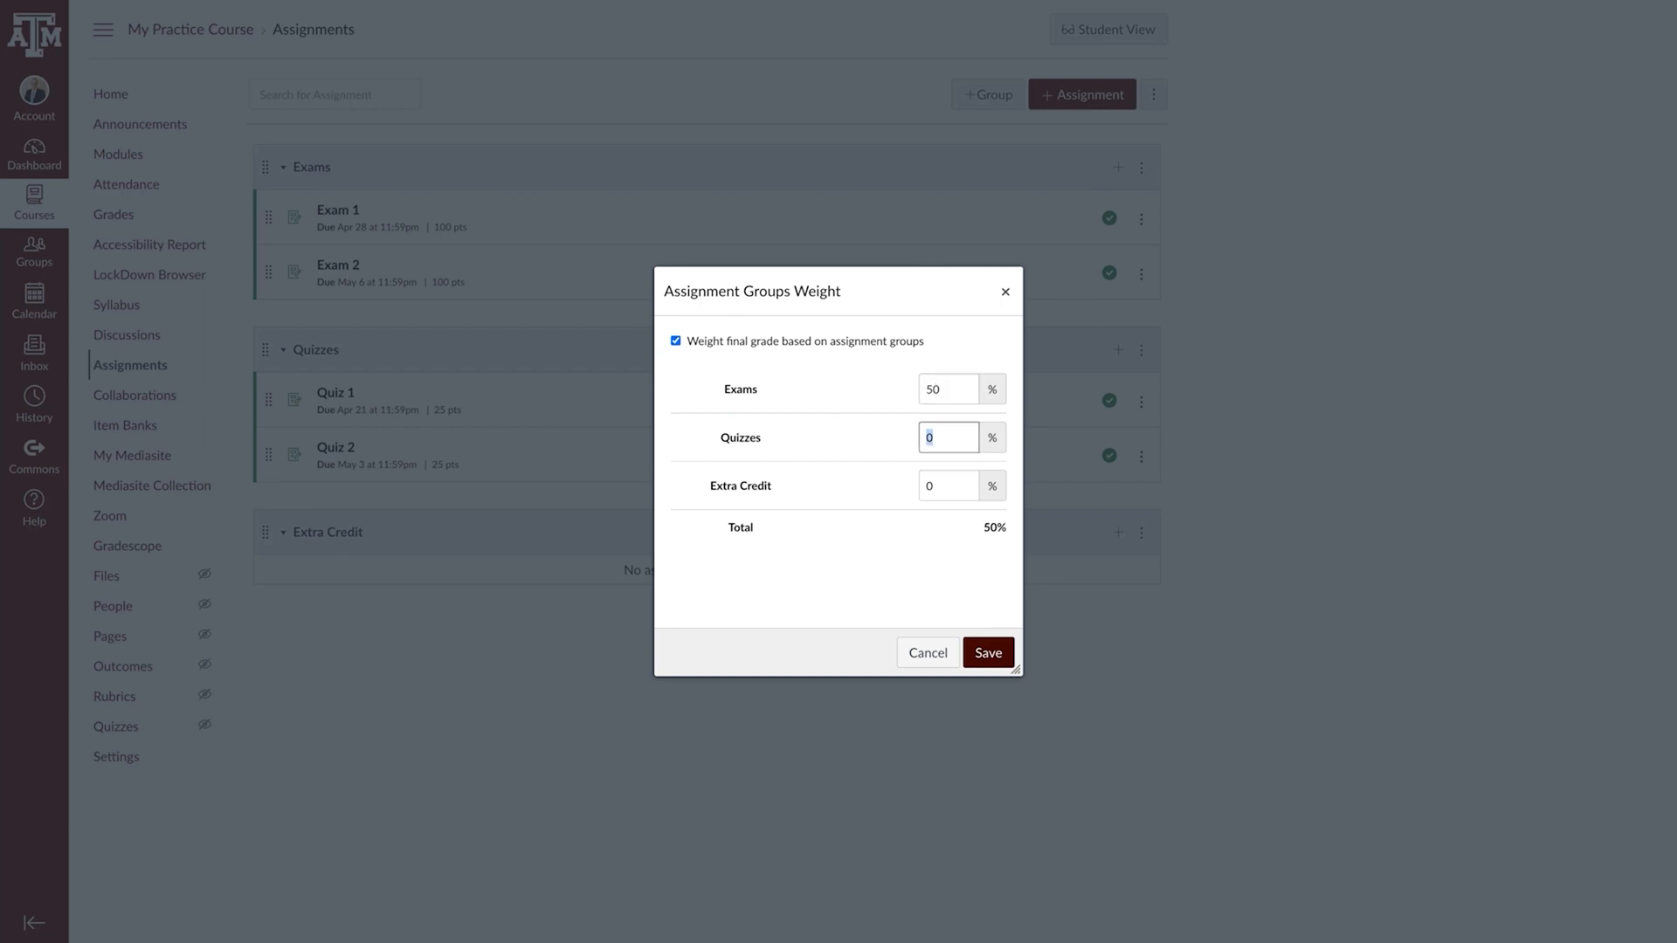
{"action": "type", "text": "50"}
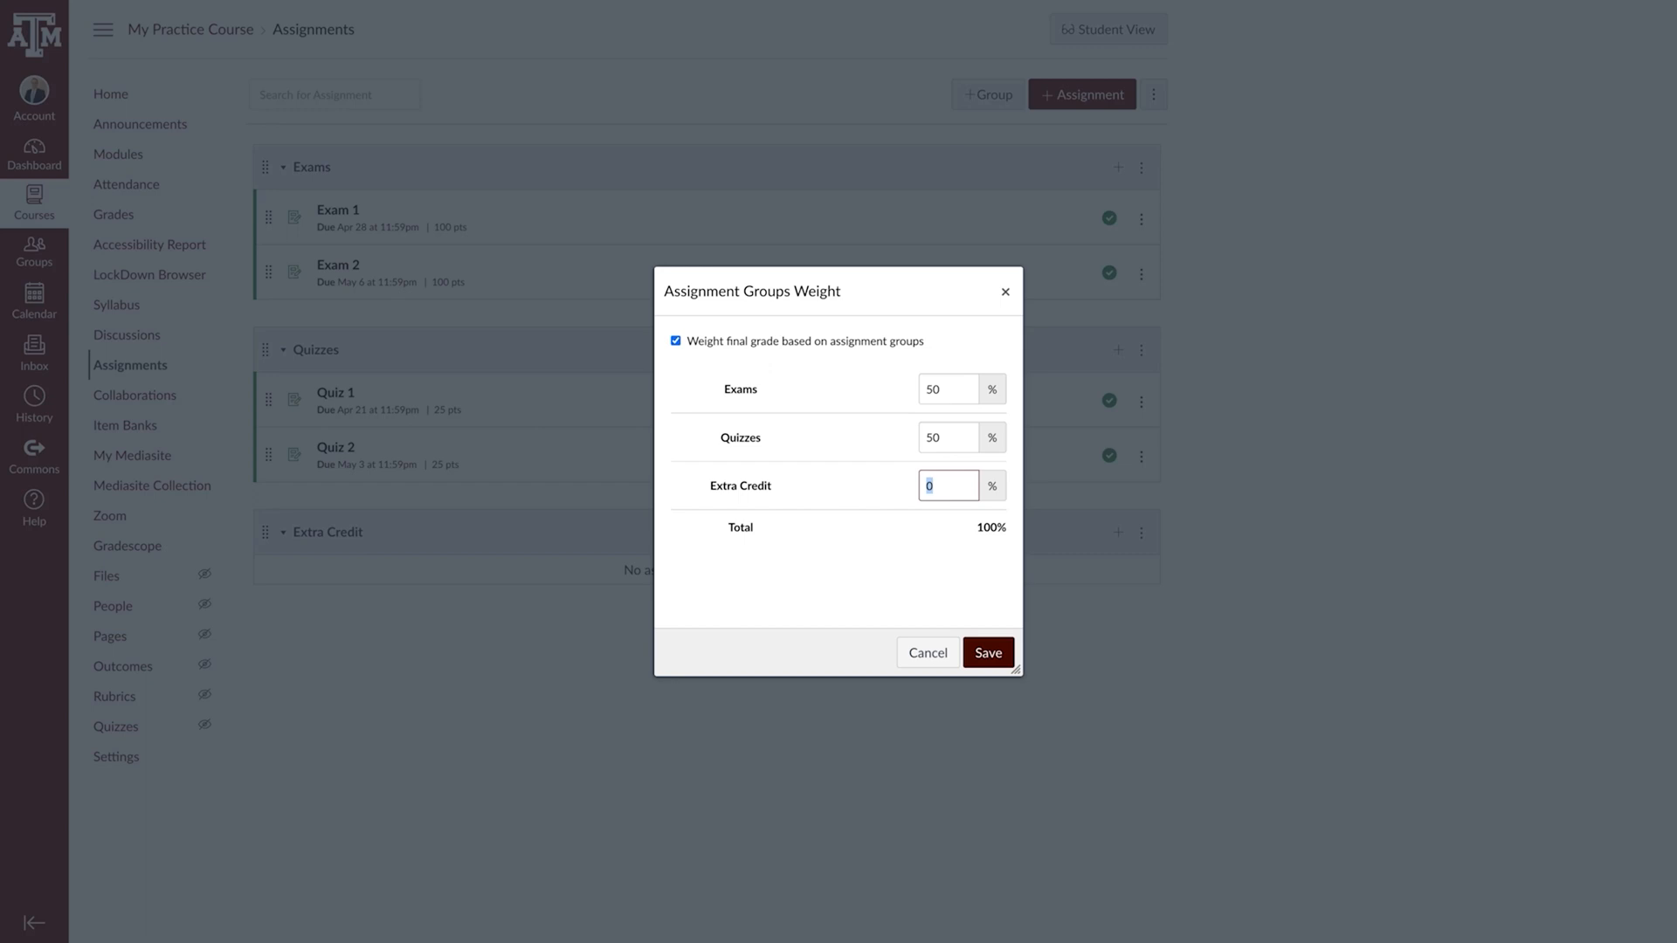
{"action": "left_click", "coordinate": [987, 654]}
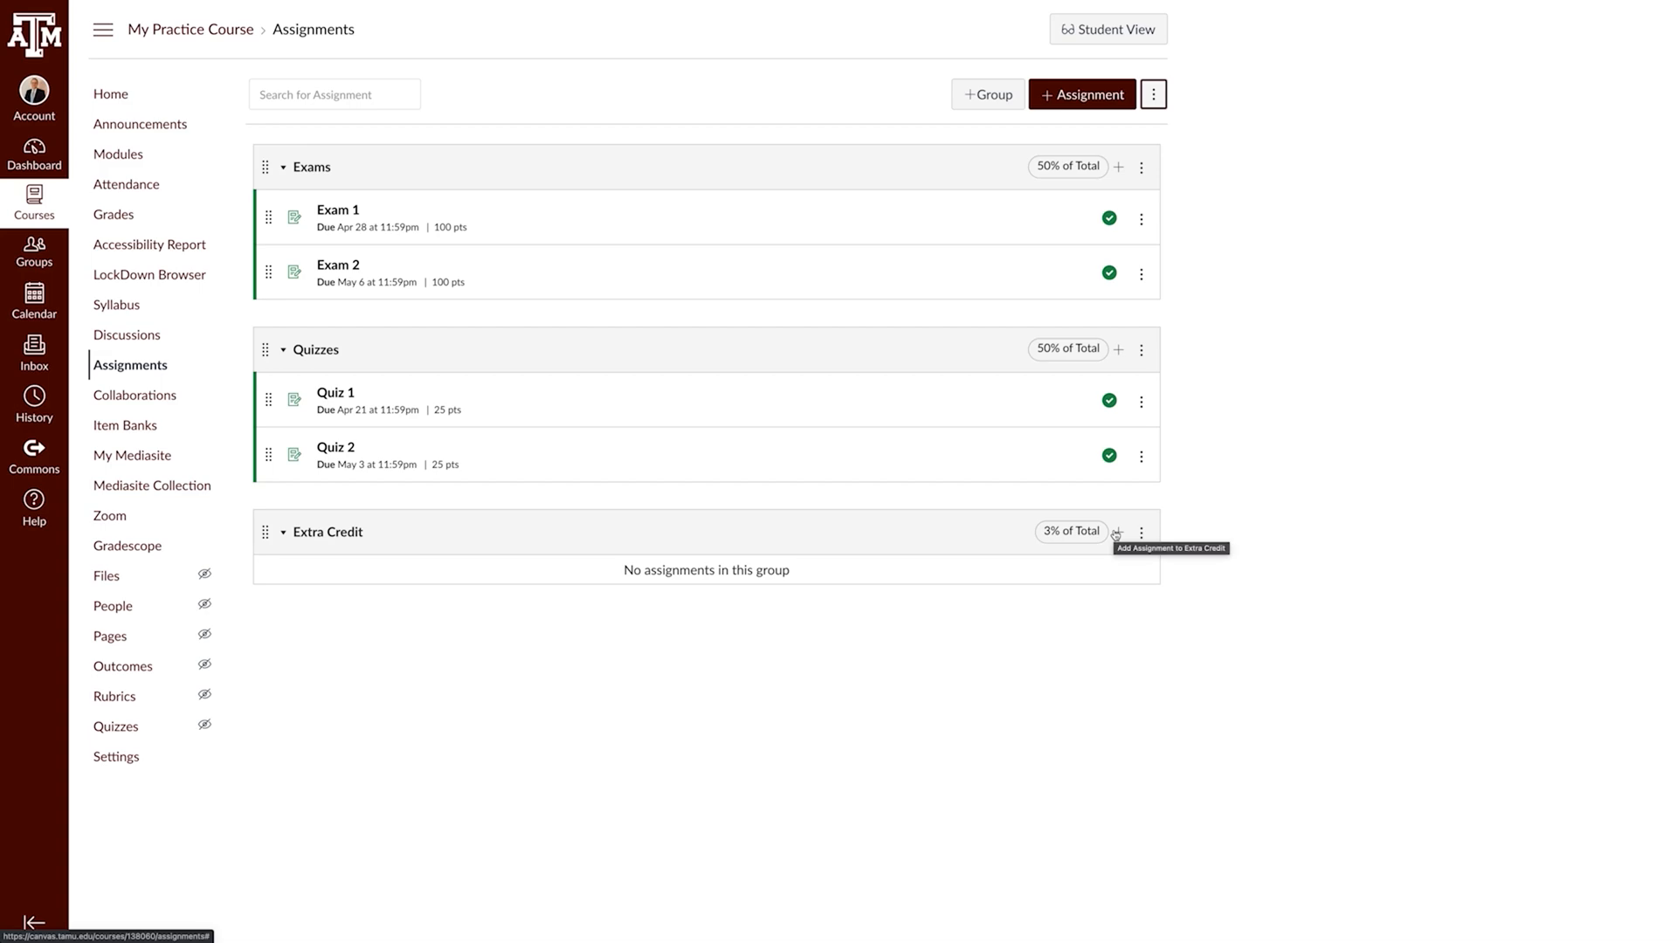
{"action": "mouse_move", "coordinate": [1114, 535]}
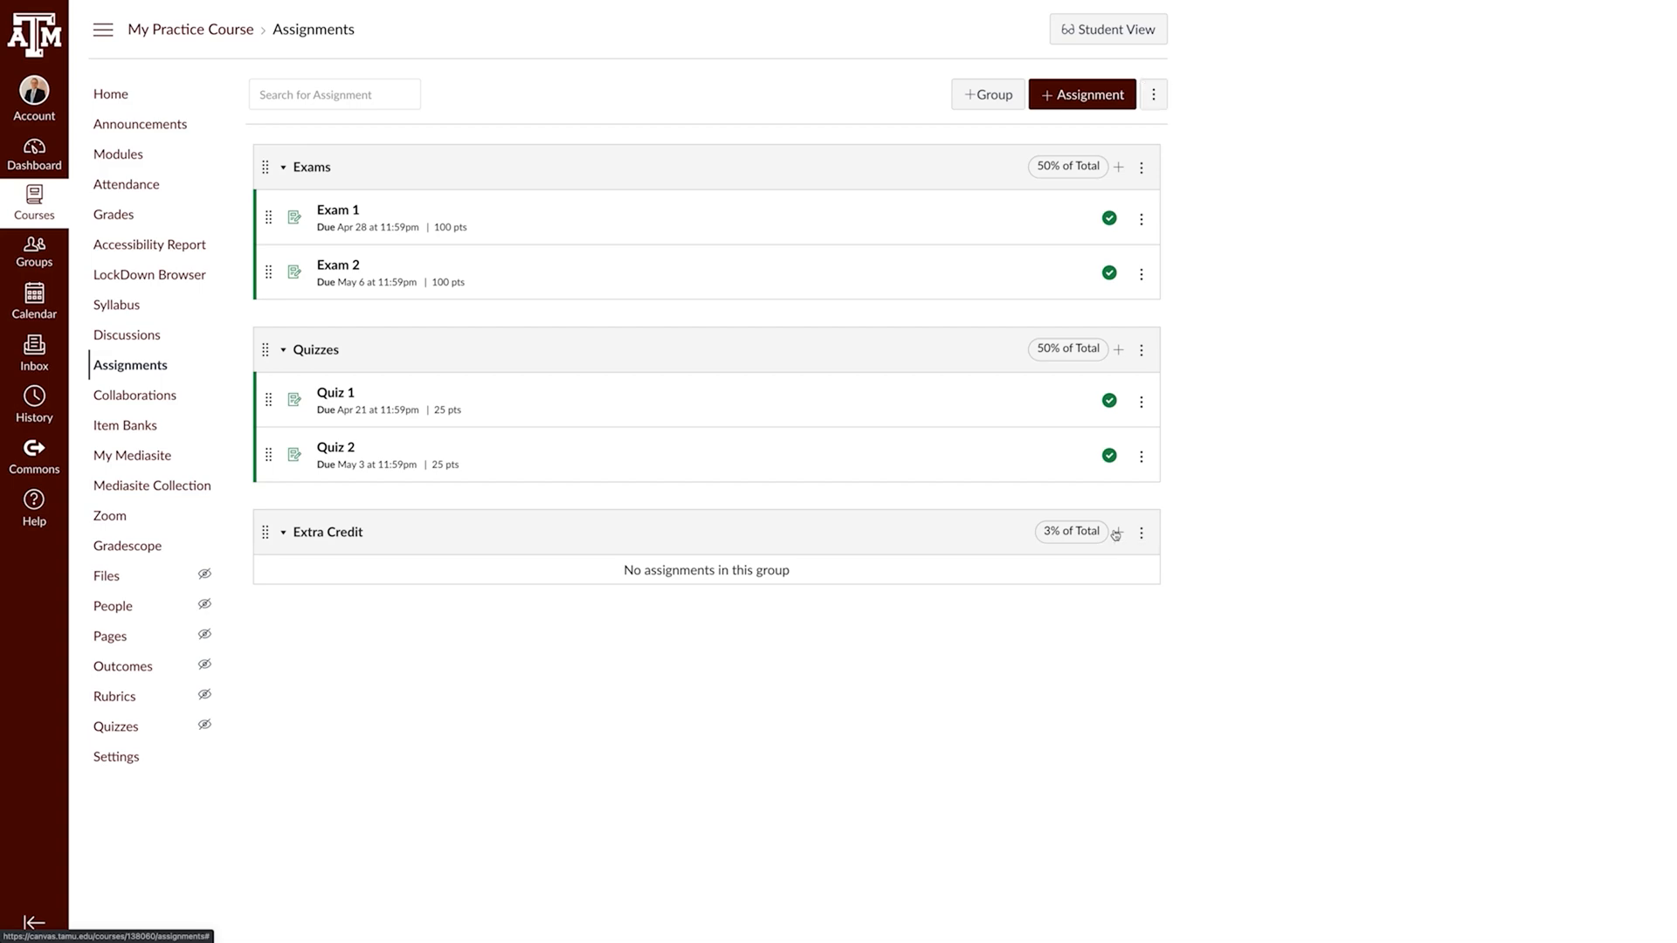
Start a new assignment in the Extra Credit group.
{"action": "left_click", "coordinate": [1118, 531]}
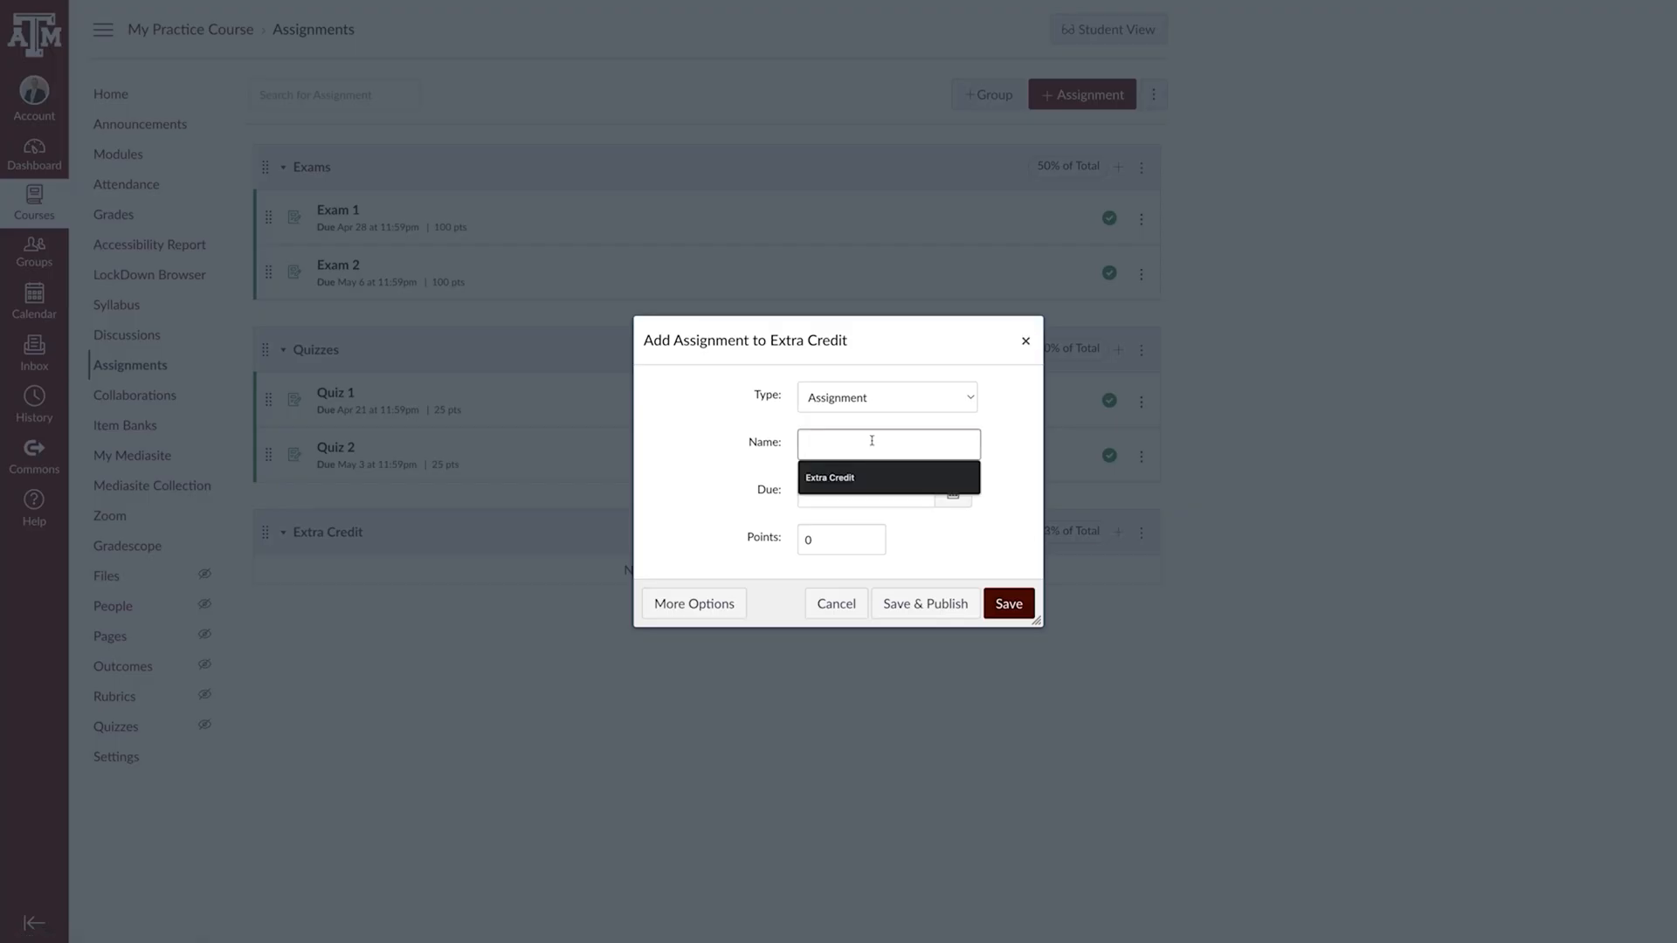
Create the assignment 'Extra Credit 1' in the Extra Credit group.
{"action": "type", "text": "Extra Credit 1"}
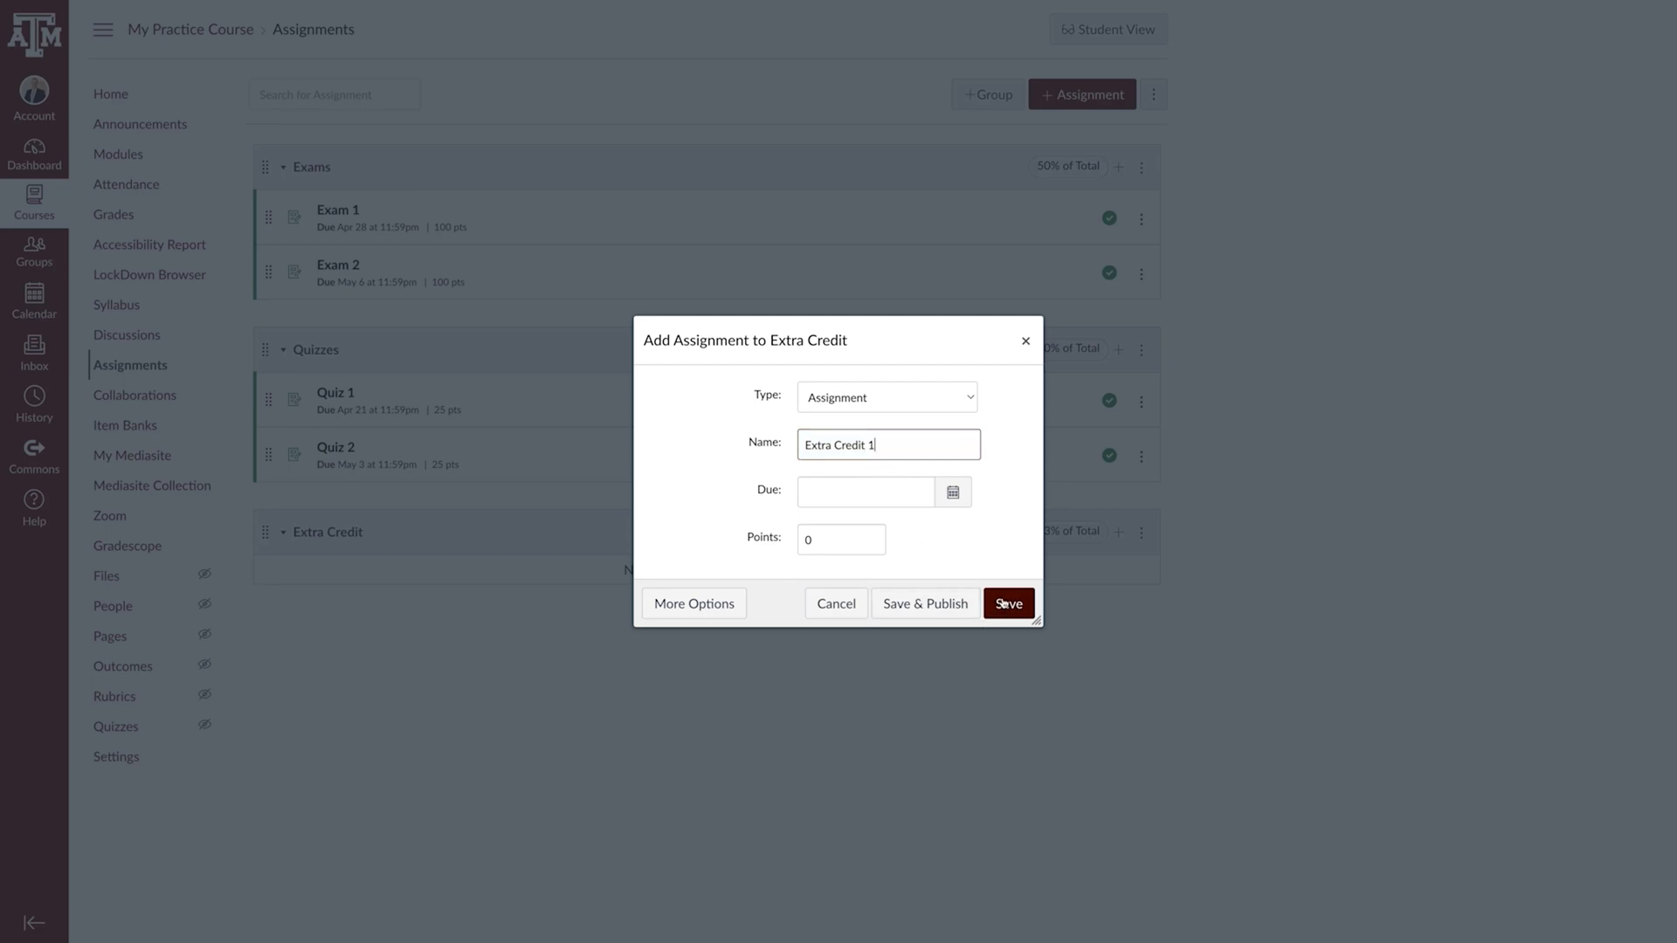
{"action": "left_click", "coordinate": [1008, 603]}
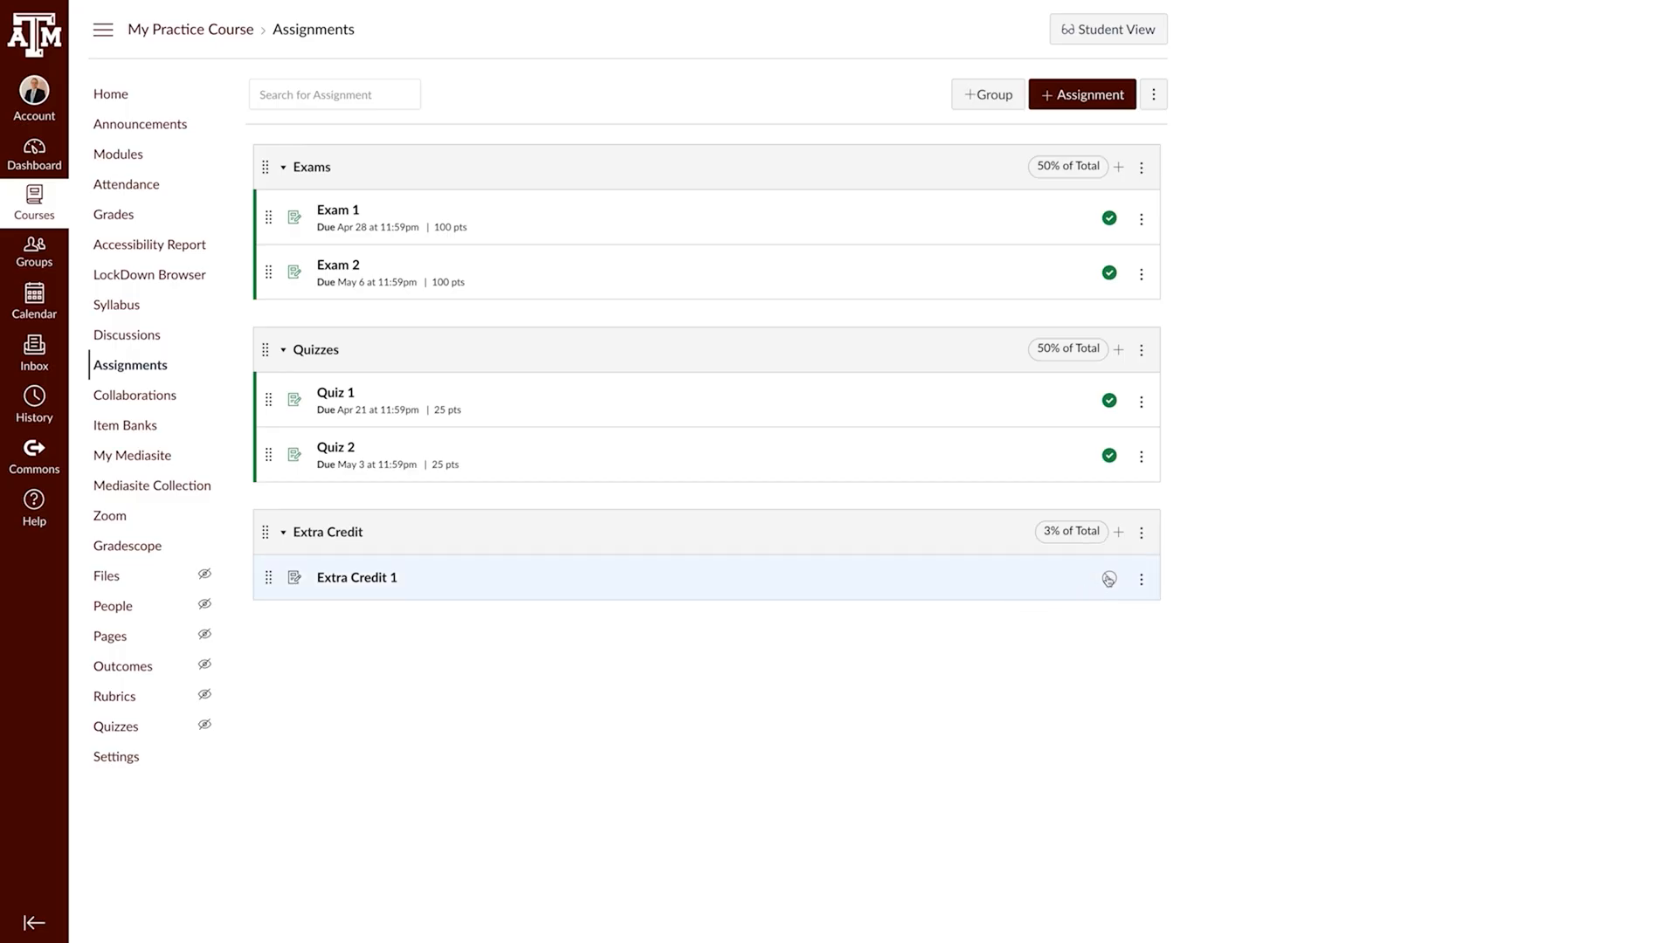
Create a second assignment 'Extra Credit 2' worth 10 points in the Extra Credit group.
{"action": "left_click", "coordinate": [1118, 531]}
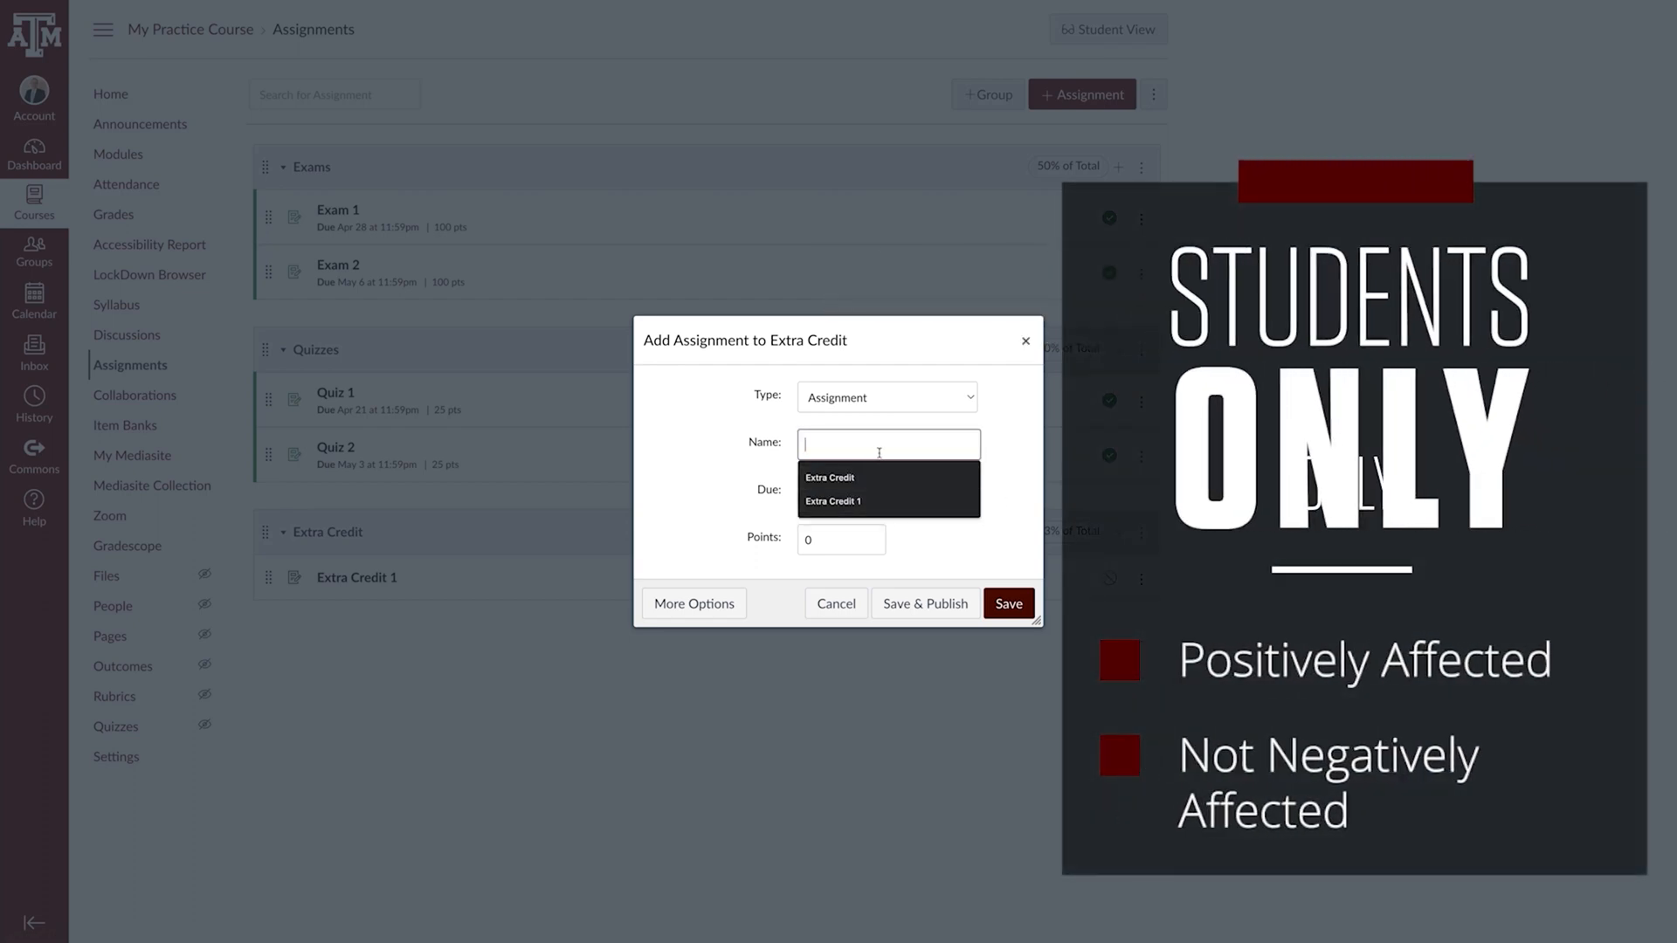
{"action": "type", "text": "Extra Credit 2"}
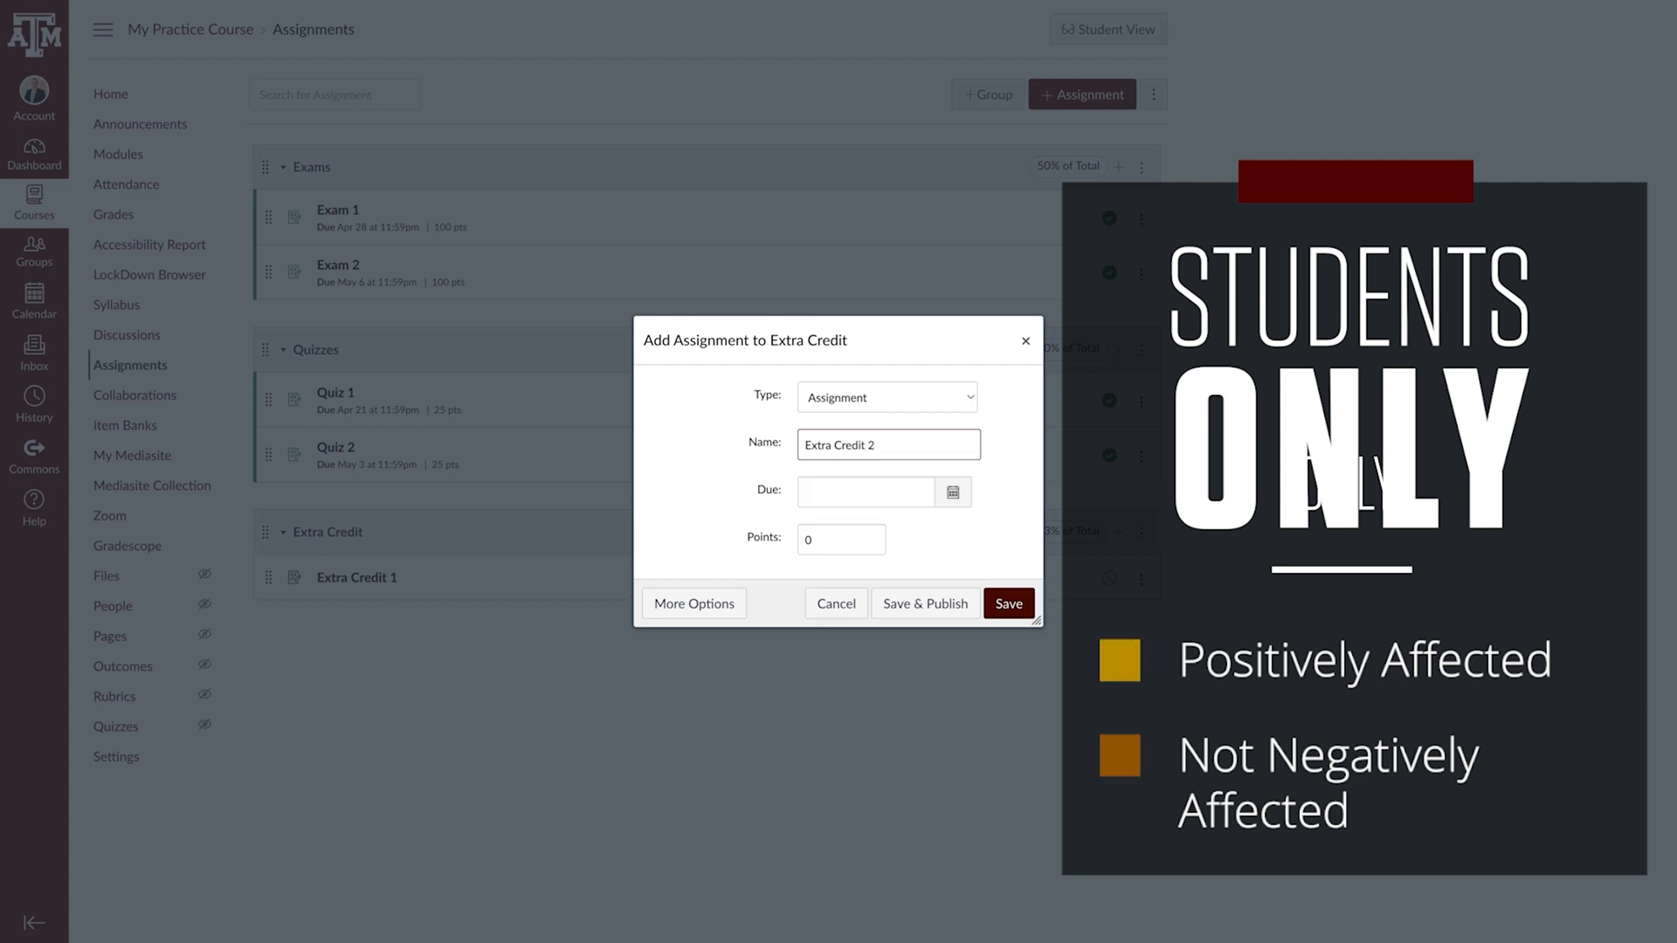
{"action": "left_click", "coordinate": [841, 538]}
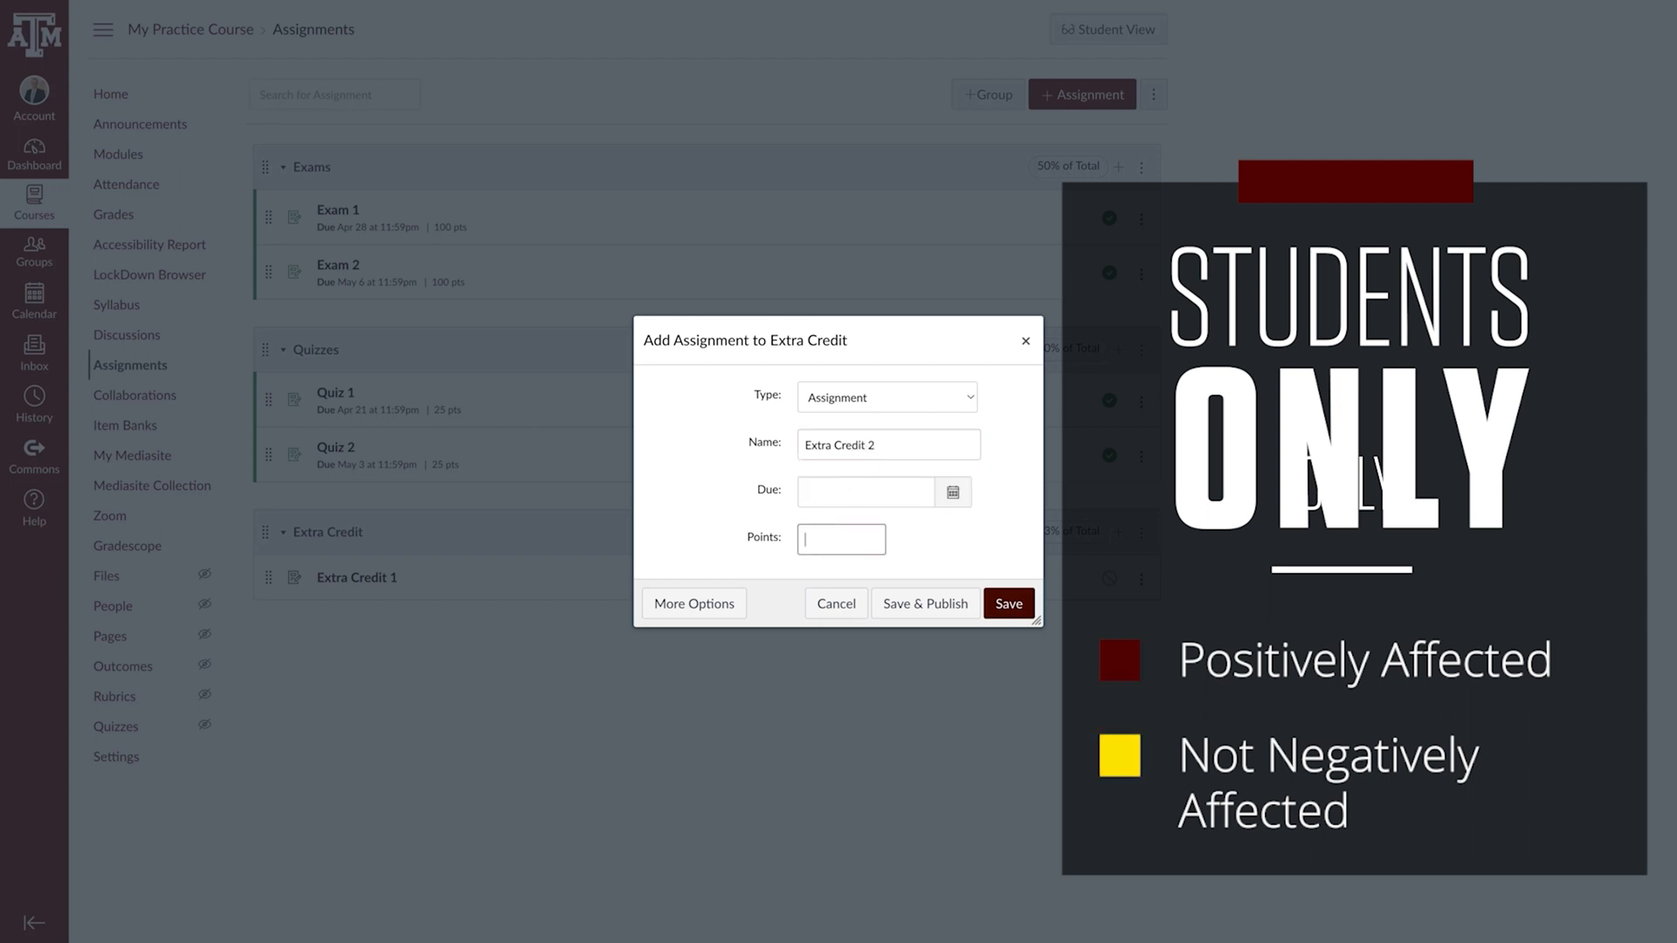
{"action": "left_click", "coordinate": [1008, 603]}
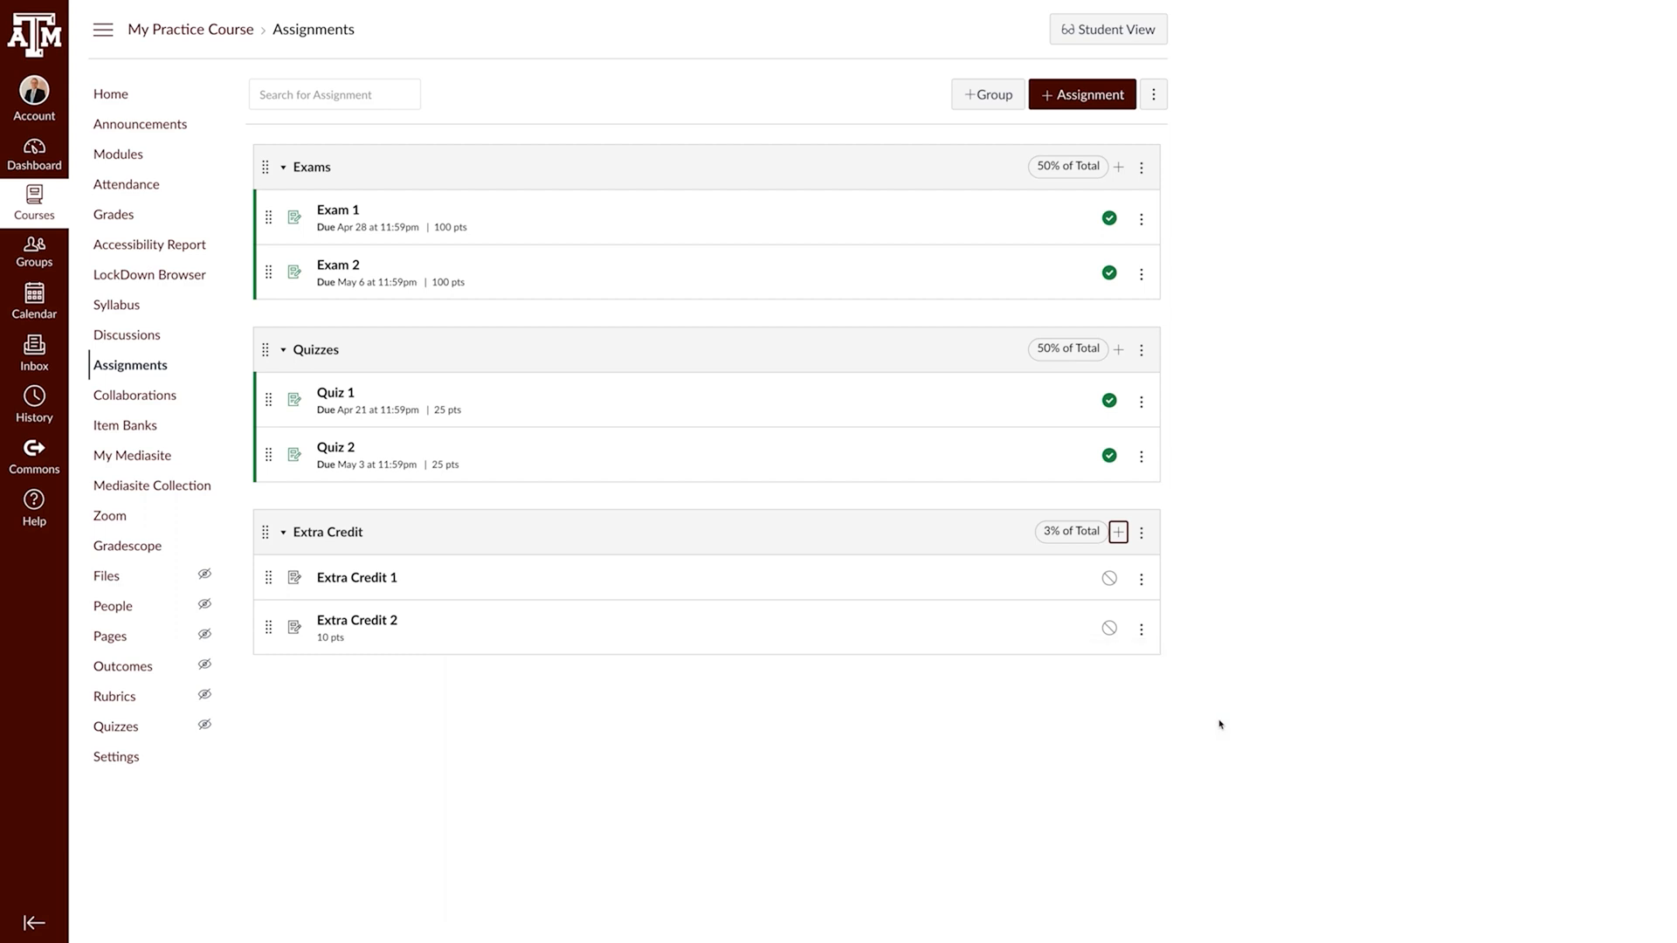
Reopen Assignment Groups Weight to review Exams 50%, Quizzes 50%, Extra Credit 3% totaling 103%.
{"action": "left_click", "coordinate": [1153, 94]}
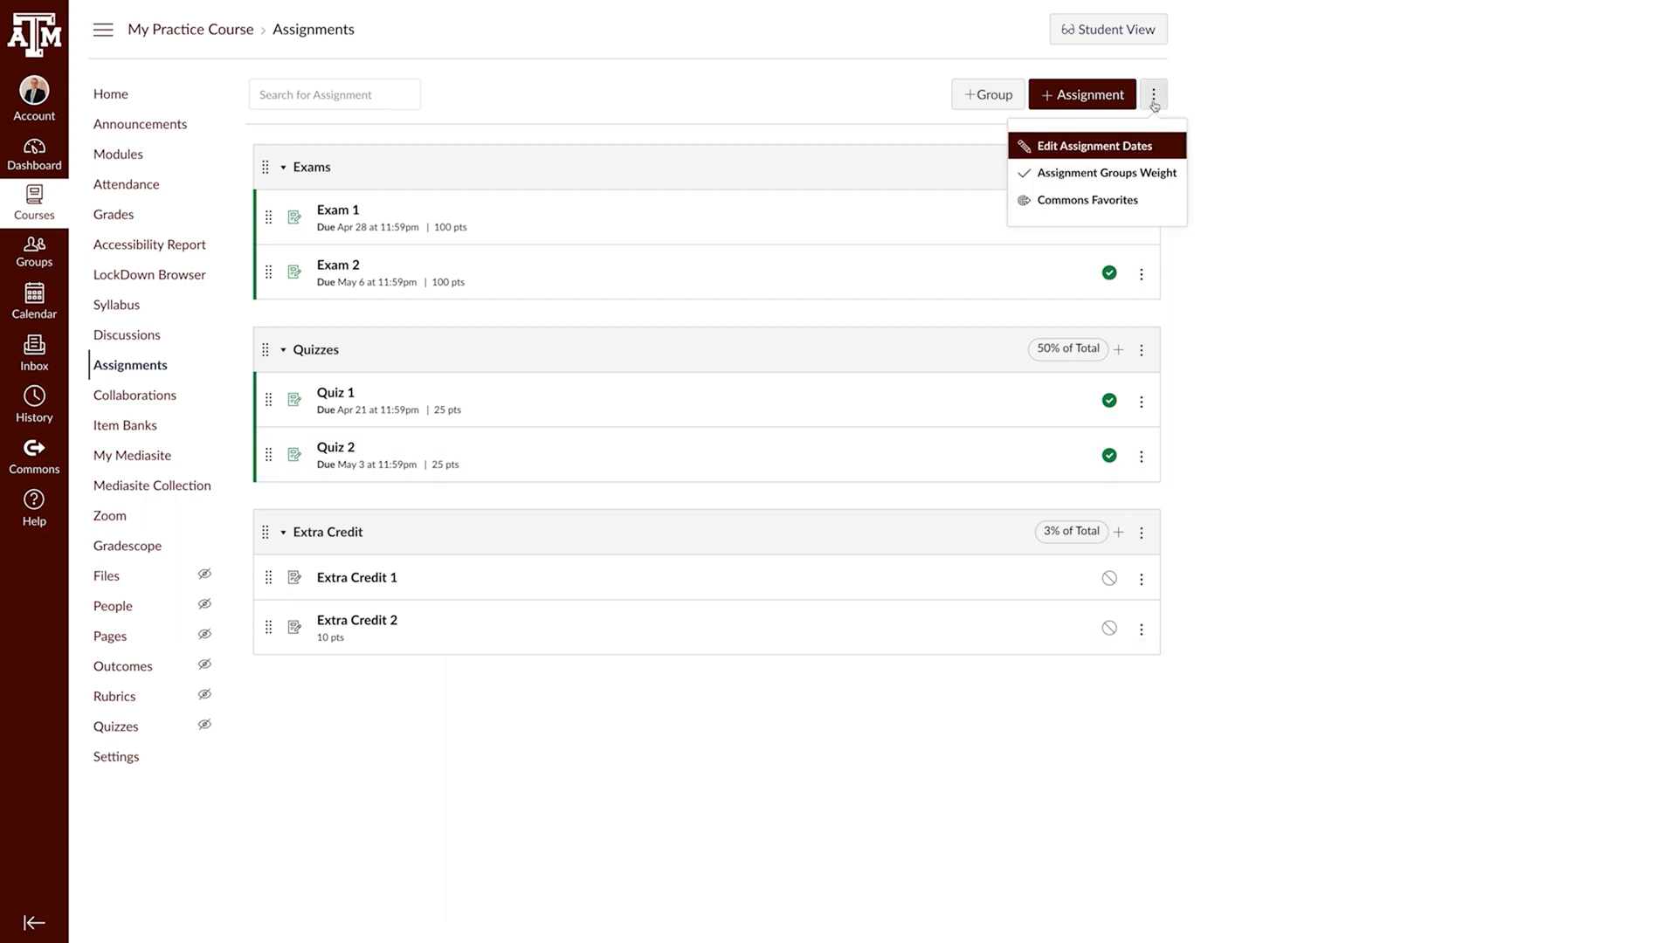
{"action": "left_click", "coordinate": [1107, 173]}
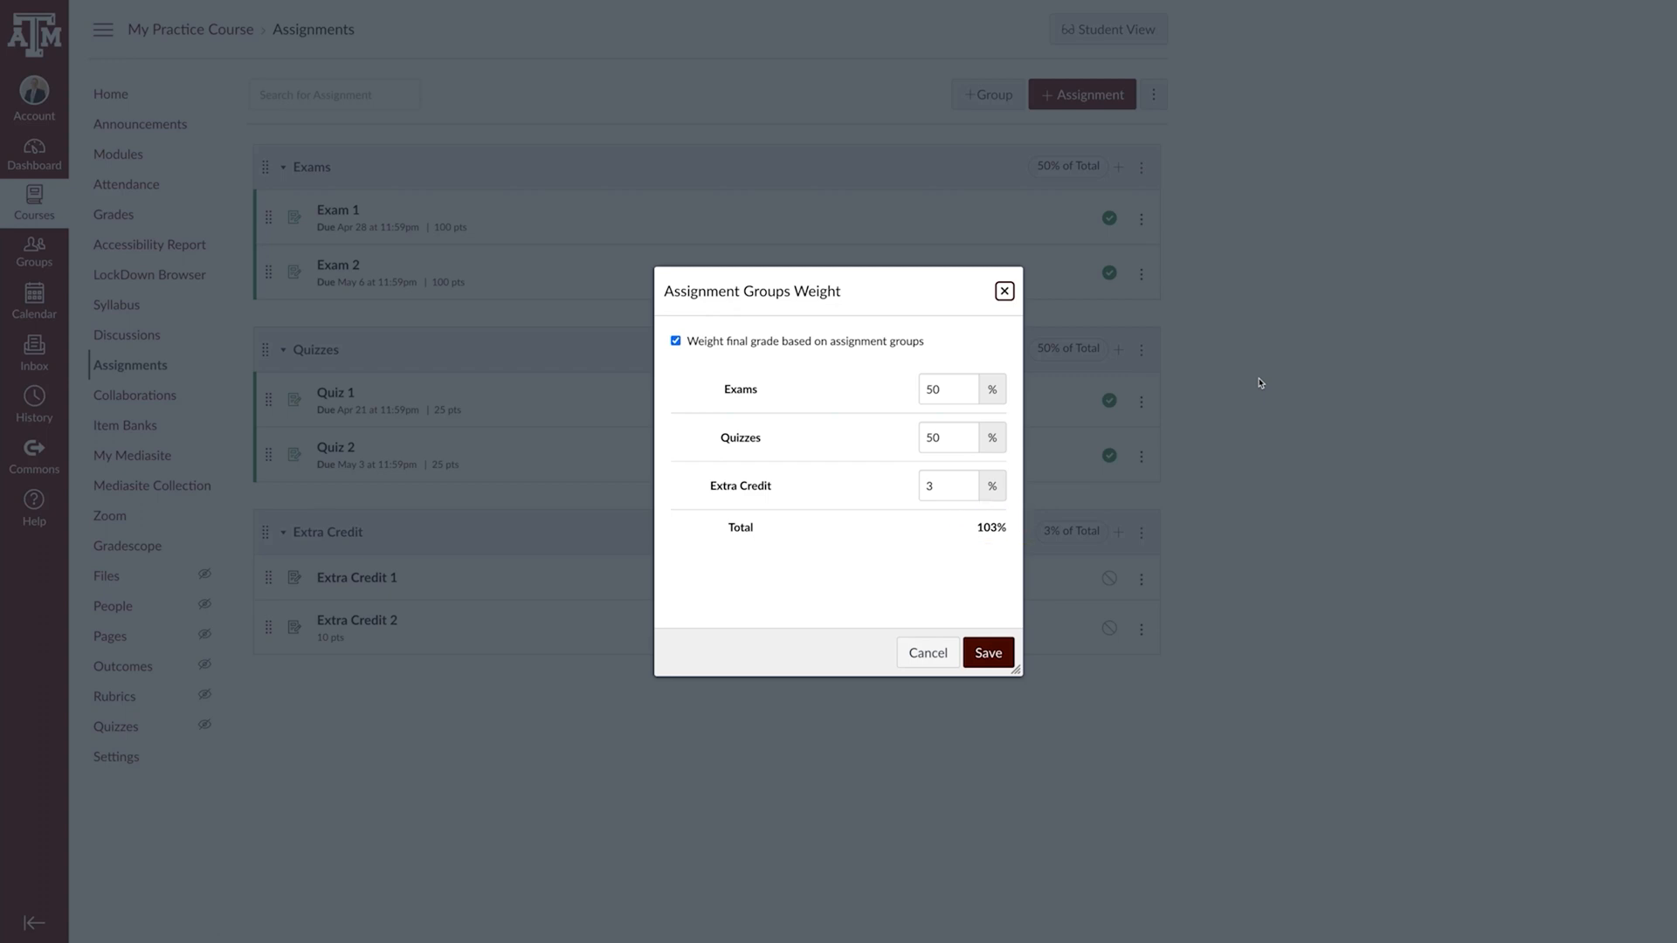
{"action": "mouse_move", "coordinate": [1066, 619]}
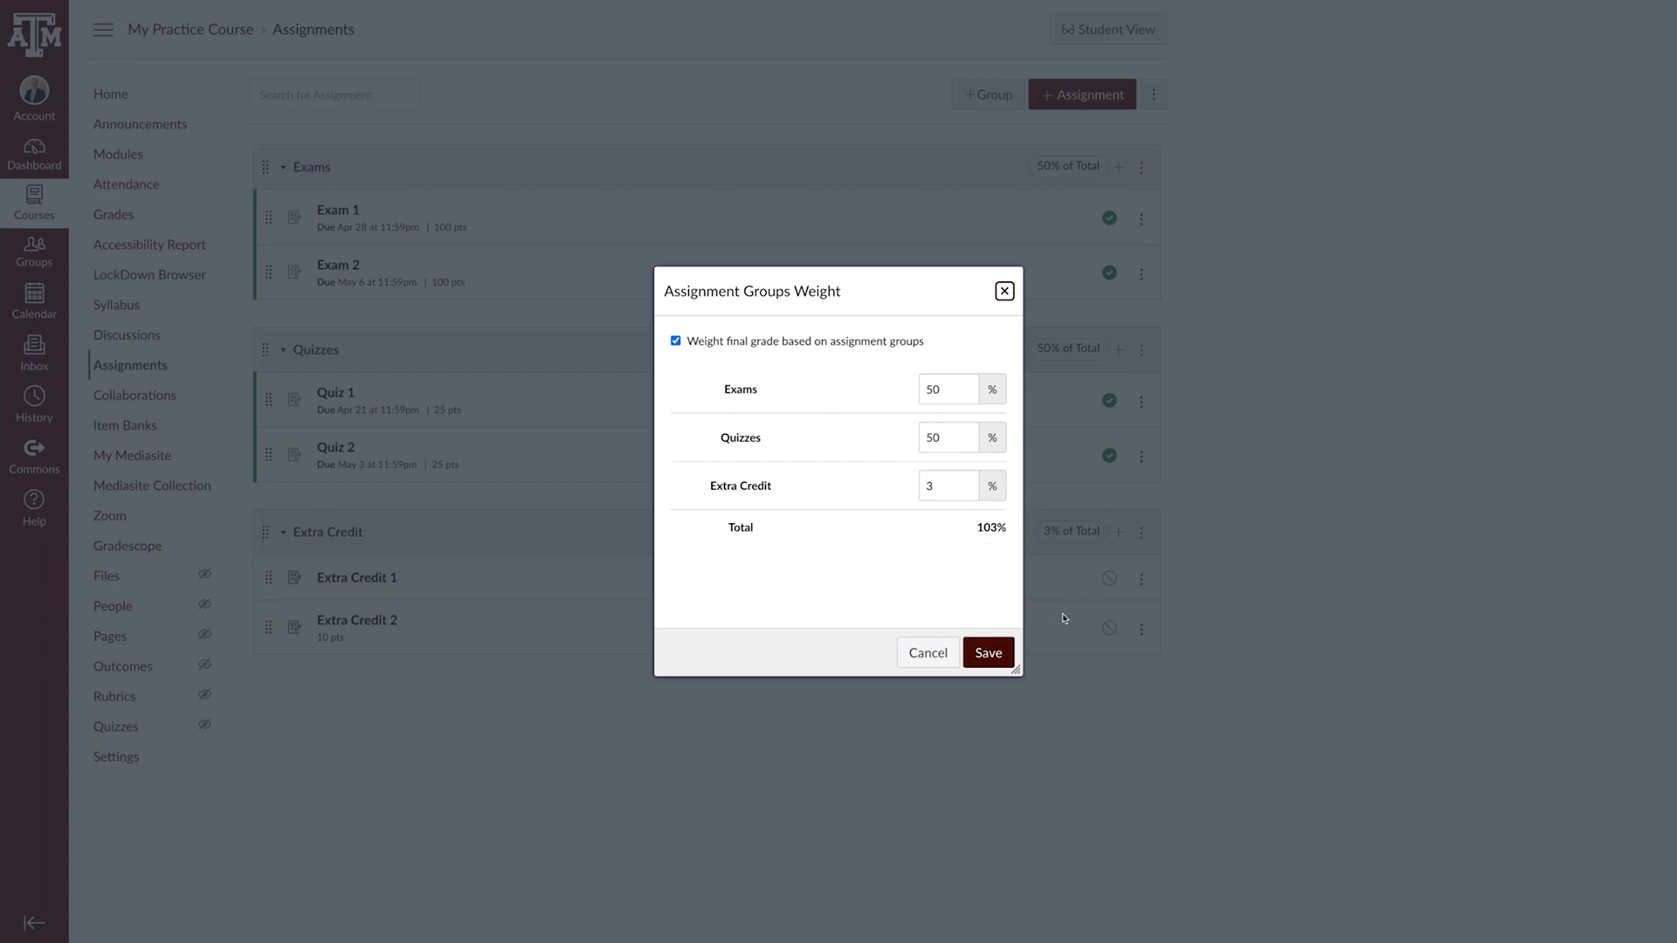